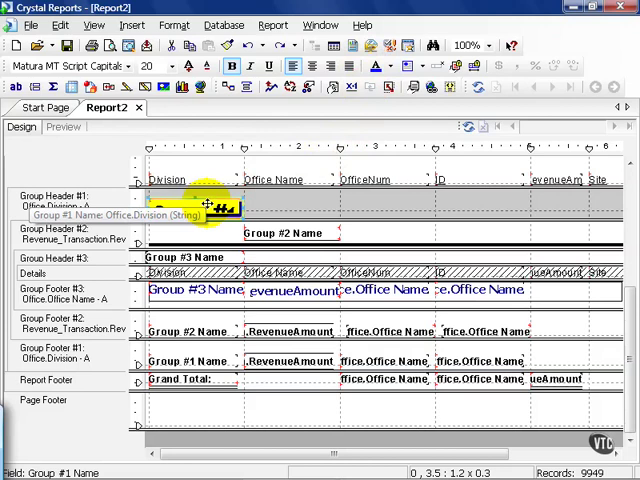
{"action": "mouse_move", "coordinate": [208, 204]}
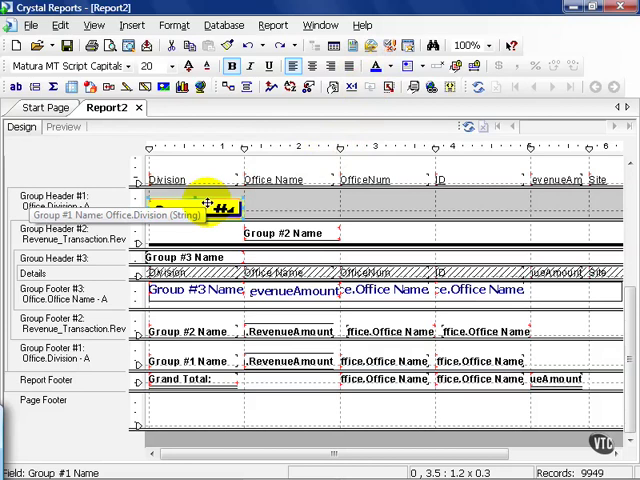
Set the Group #1 Name field's Text Rotation to 90 degrees in Format Field
{"action": "right_click", "coordinate": [184, 204]}
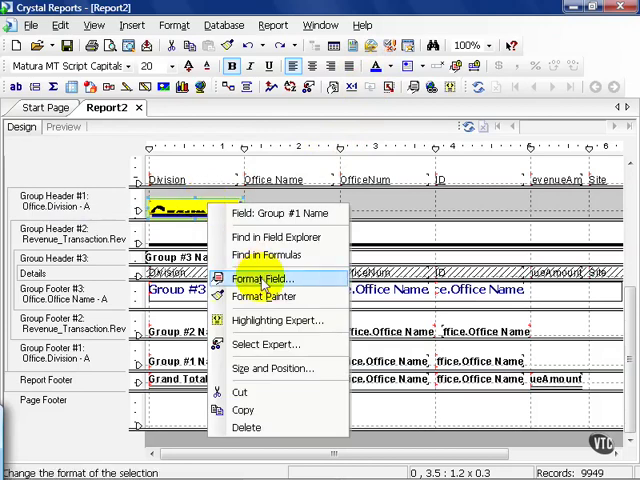
{"action": "left_click", "coordinate": [262, 280]}
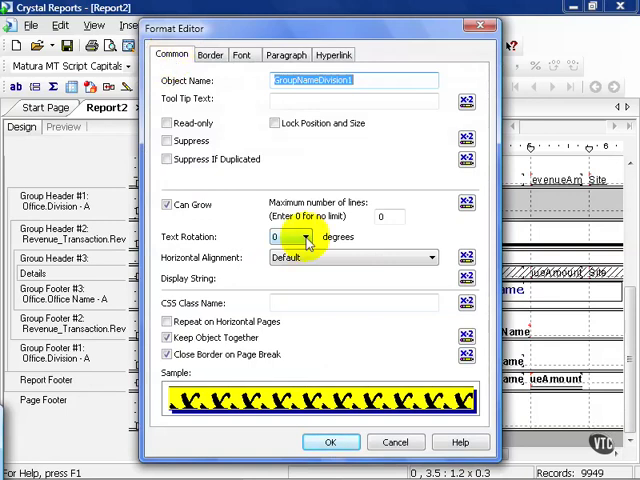
{"action": "left_click", "coordinate": [304, 236]}
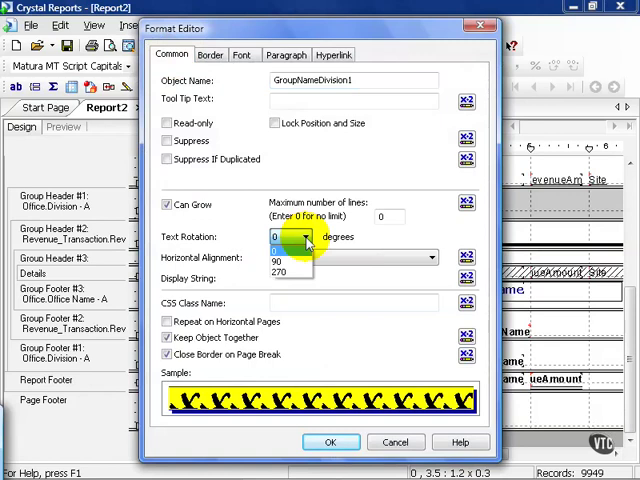
{"action": "left_click", "coordinate": [286, 260]}
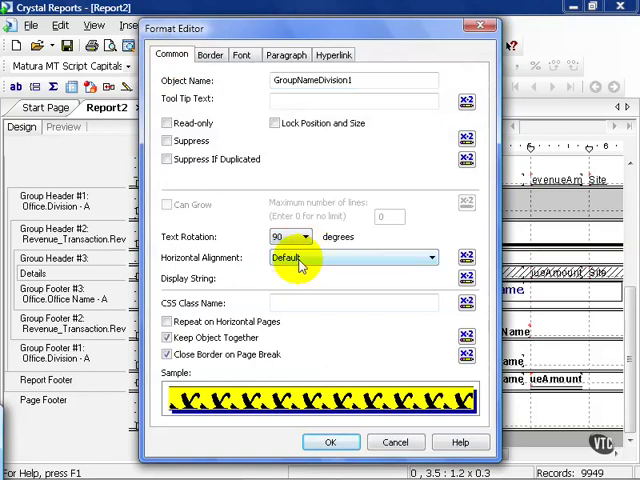
{"action": "left_click", "coordinate": [330, 442]}
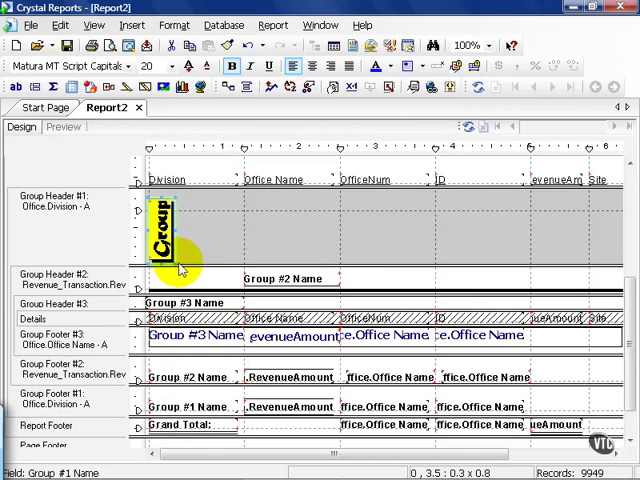
{"action": "mouse_move", "coordinate": [200, 250]}
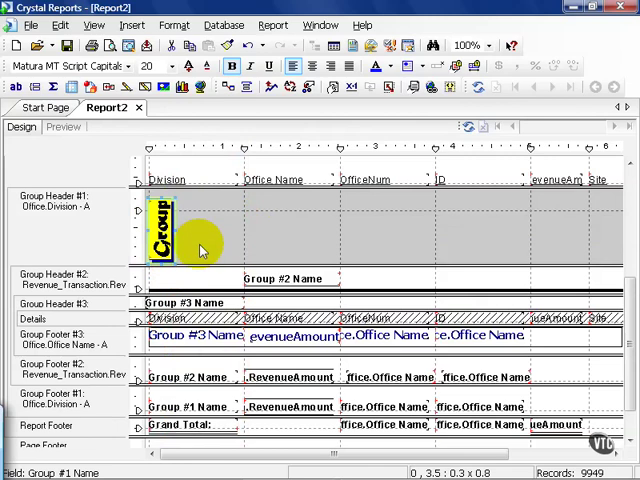
Preview the report so the rotated group name East shows with data
{"action": "left_click", "coordinate": [64, 128]}
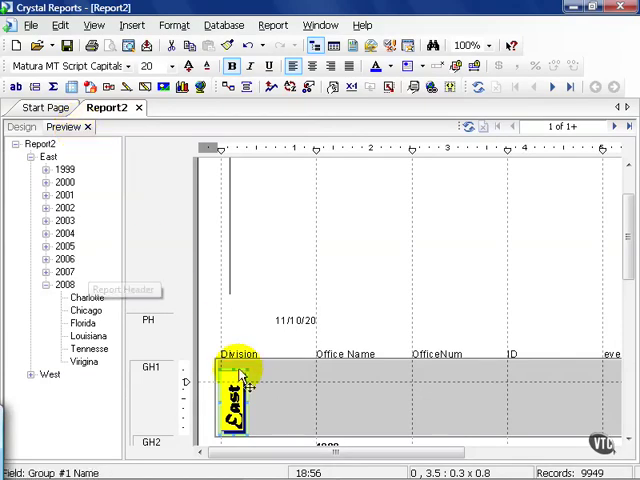
Add a new Highlighting Expert condition on the group name using 'is equal to'
{"action": "right_click", "coordinate": [236, 370]}
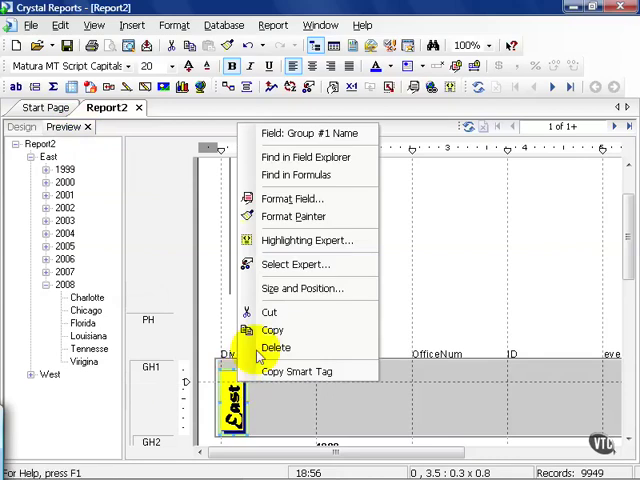
{"action": "mouse_move", "coordinate": [308, 240]}
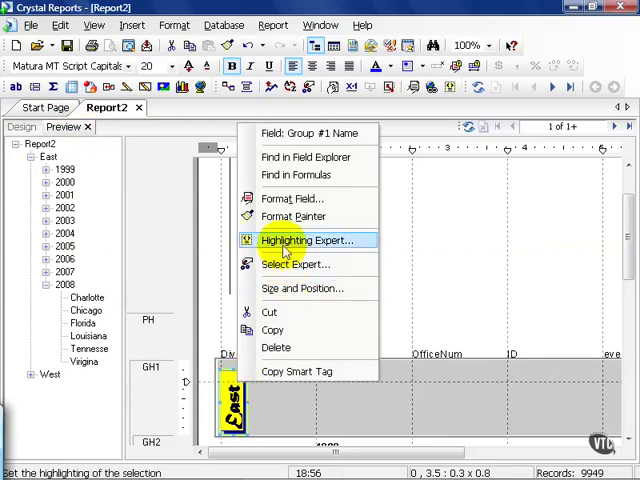
{"action": "left_click", "coordinate": [308, 240]}
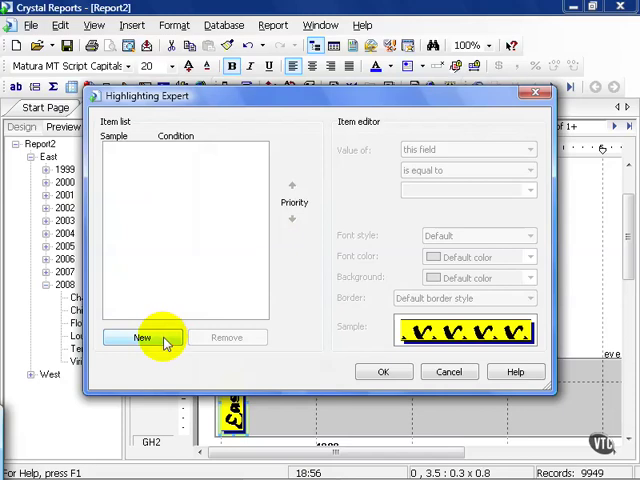
{"action": "left_click", "coordinate": [142, 336]}
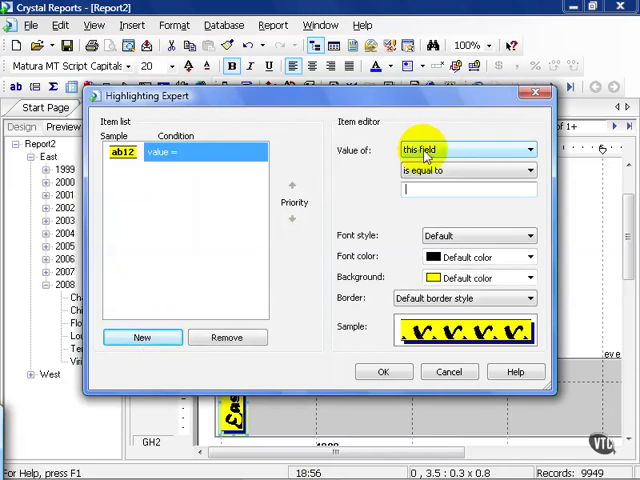
{"action": "left_click", "coordinate": [528, 150]}
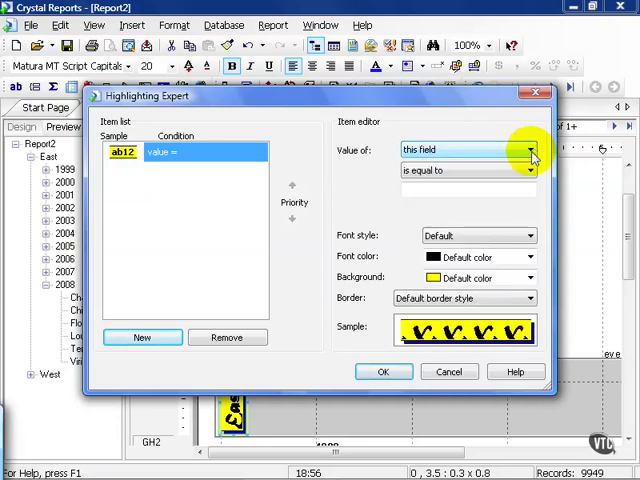
{"action": "left_click", "coordinate": [534, 170]}
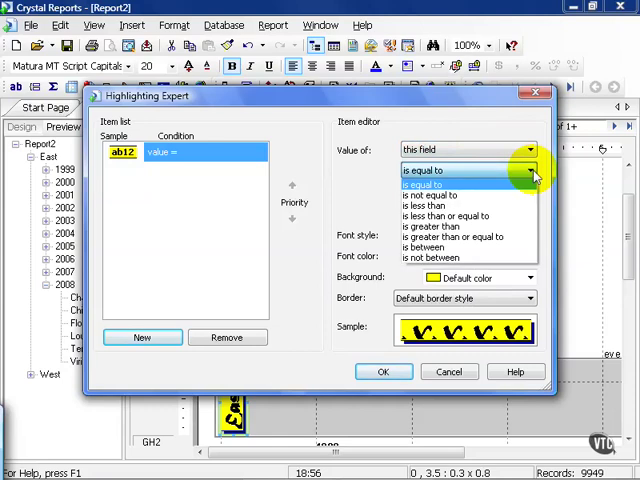
{"action": "left_click", "coordinate": [428, 170]}
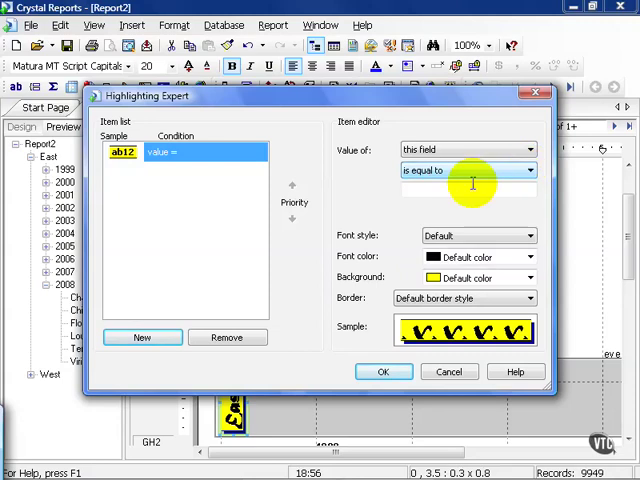
Highlight value East as italic red text on a maroon background and apply it
{"action": "type", "text": "E"}
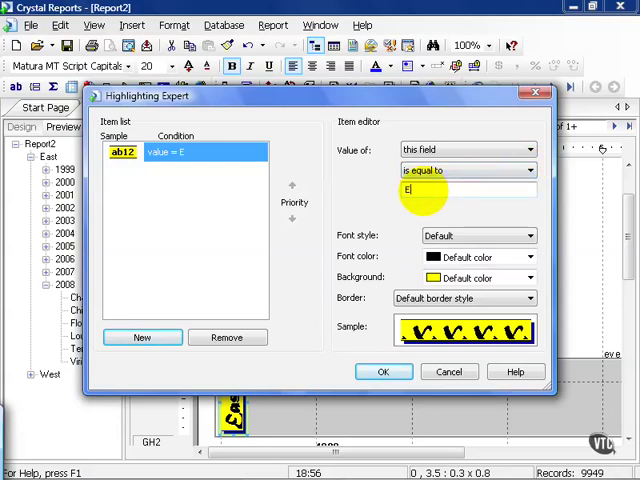
{"action": "type", "text": "ast"}
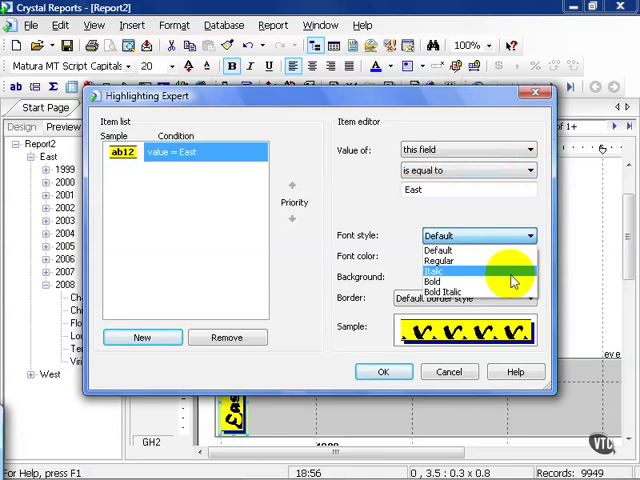
{"action": "left_click", "coordinate": [434, 270]}
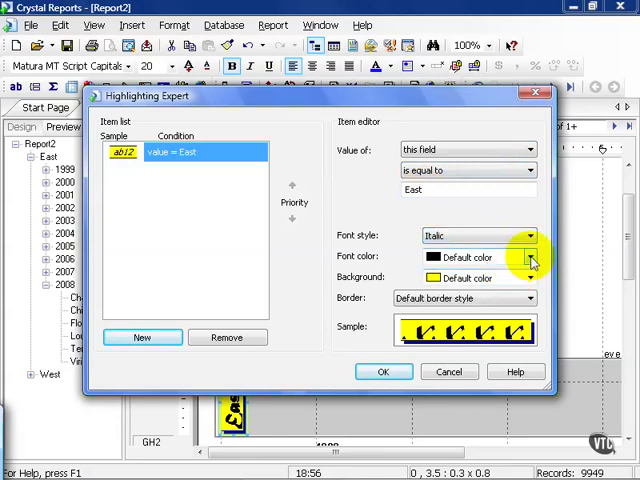
{"action": "left_click", "coordinate": [528, 256]}
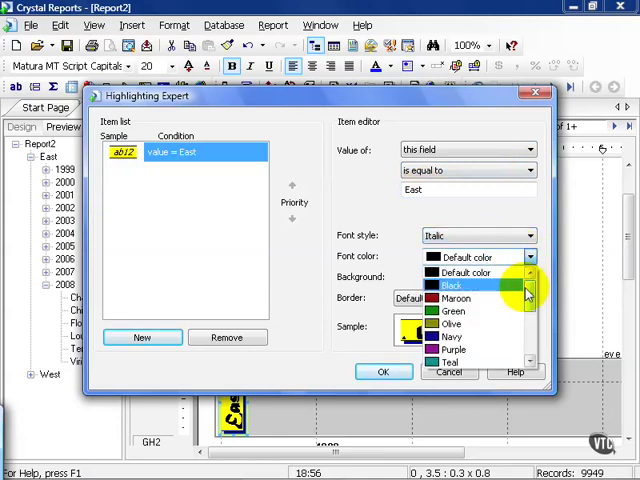
{"action": "scroll", "scroll_direction": "down", "scroll_amount": 3}
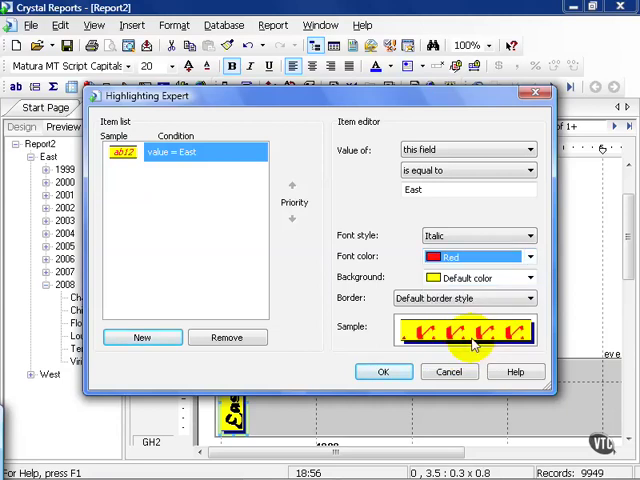
{"action": "left_click", "coordinate": [528, 276]}
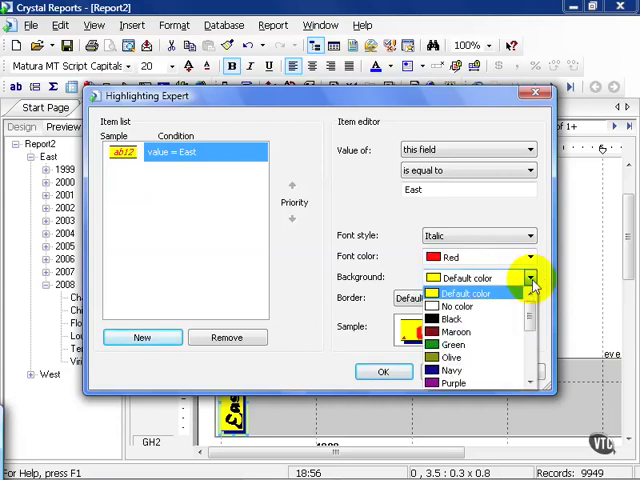
{"action": "left_click", "coordinate": [452, 332]}
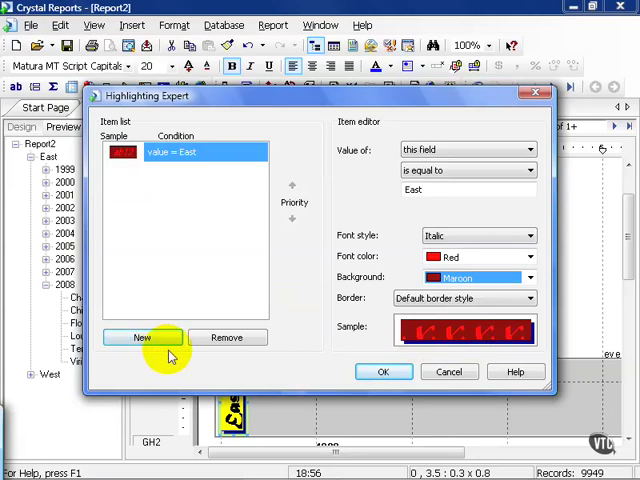
{"action": "left_click", "coordinate": [384, 372]}
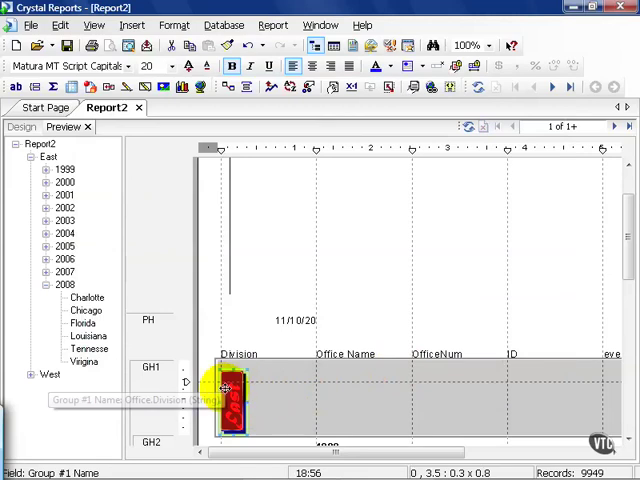
{"action": "mouse_move", "coordinate": [224, 392]}
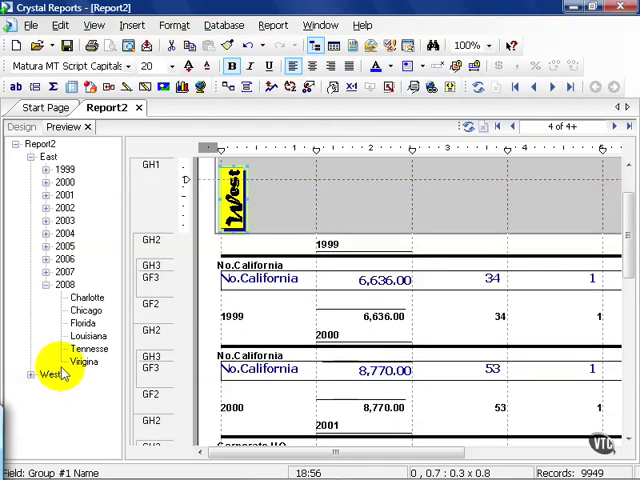
Add a second rule showing West as white text on a black background and apply it
{"action": "right_click", "coordinate": [230, 196]}
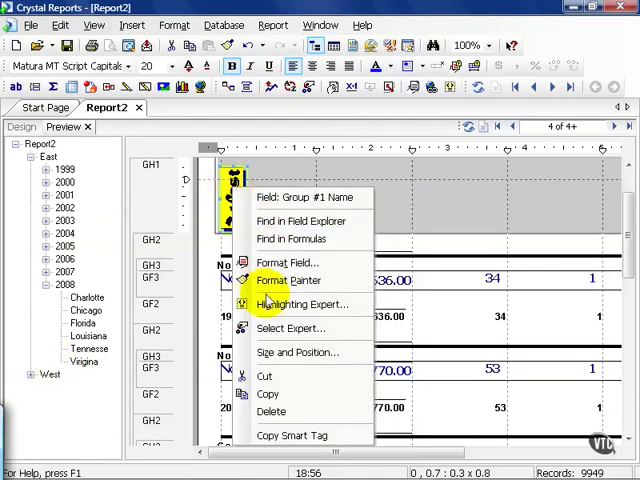
{"action": "left_click", "coordinate": [304, 304]}
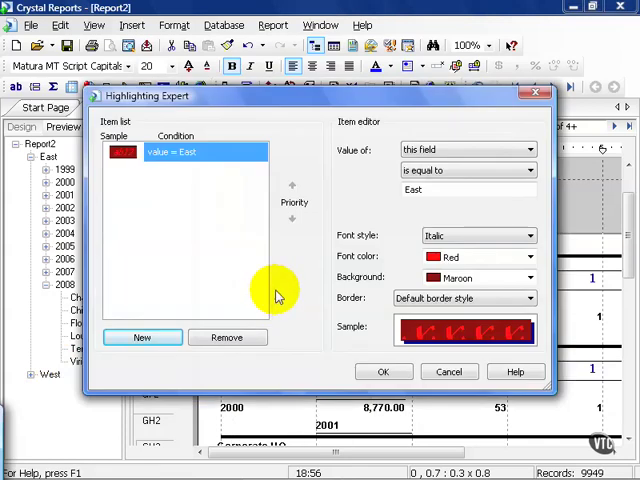
{"action": "mouse_move", "coordinate": [224, 222]}
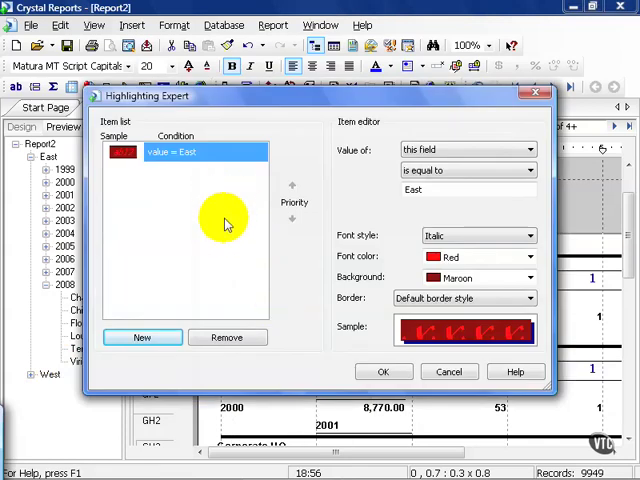
{"action": "left_click", "coordinate": [142, 336]}
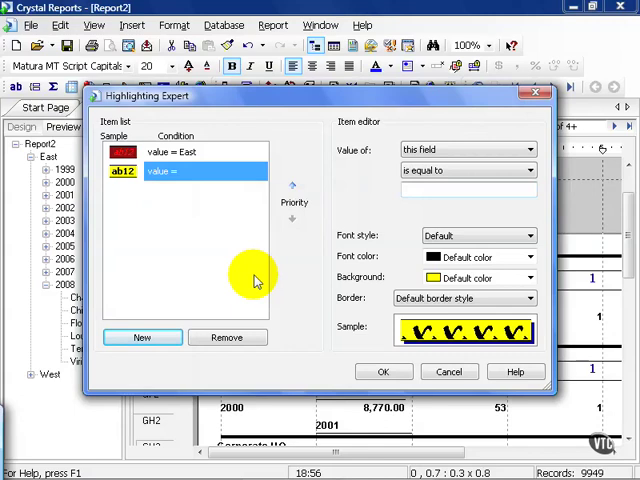
{"action": "type", "text": "West"}
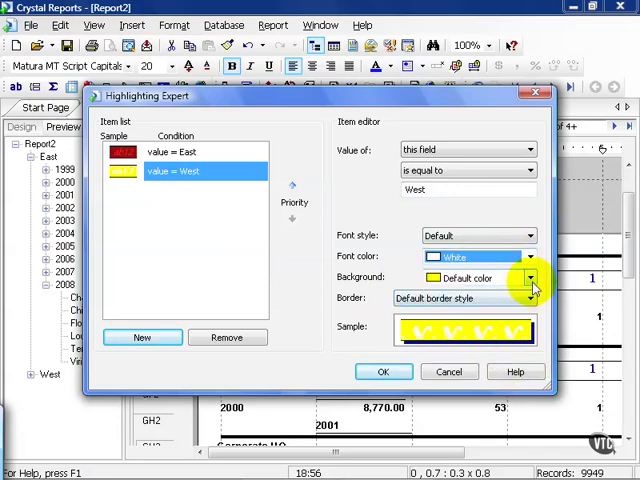
{"action": "left_click", "coordinate": [532, 278]}
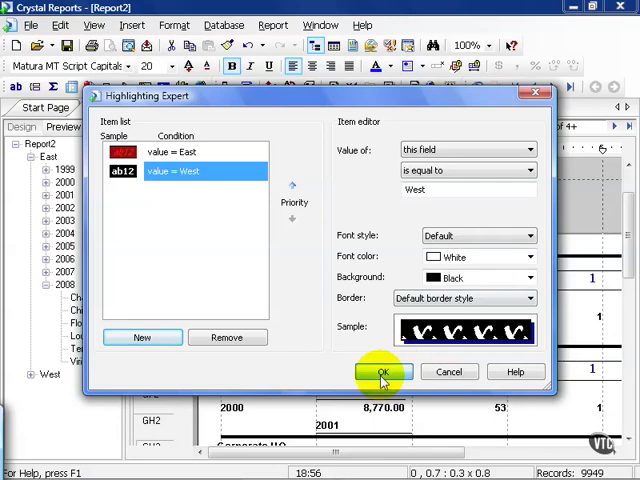
{"action": "left_click", "coordinate": [382, 372]}
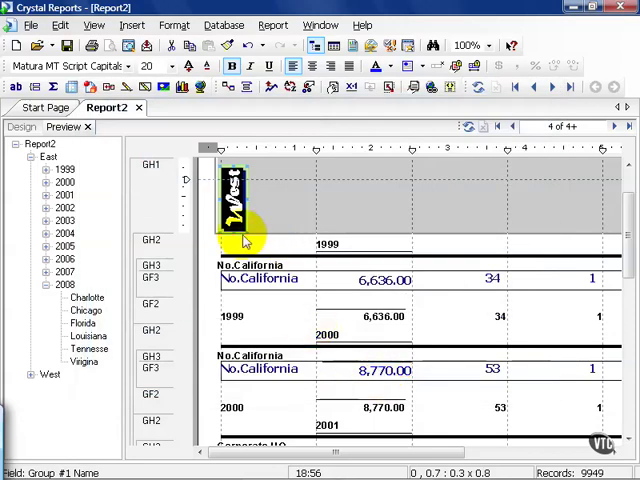